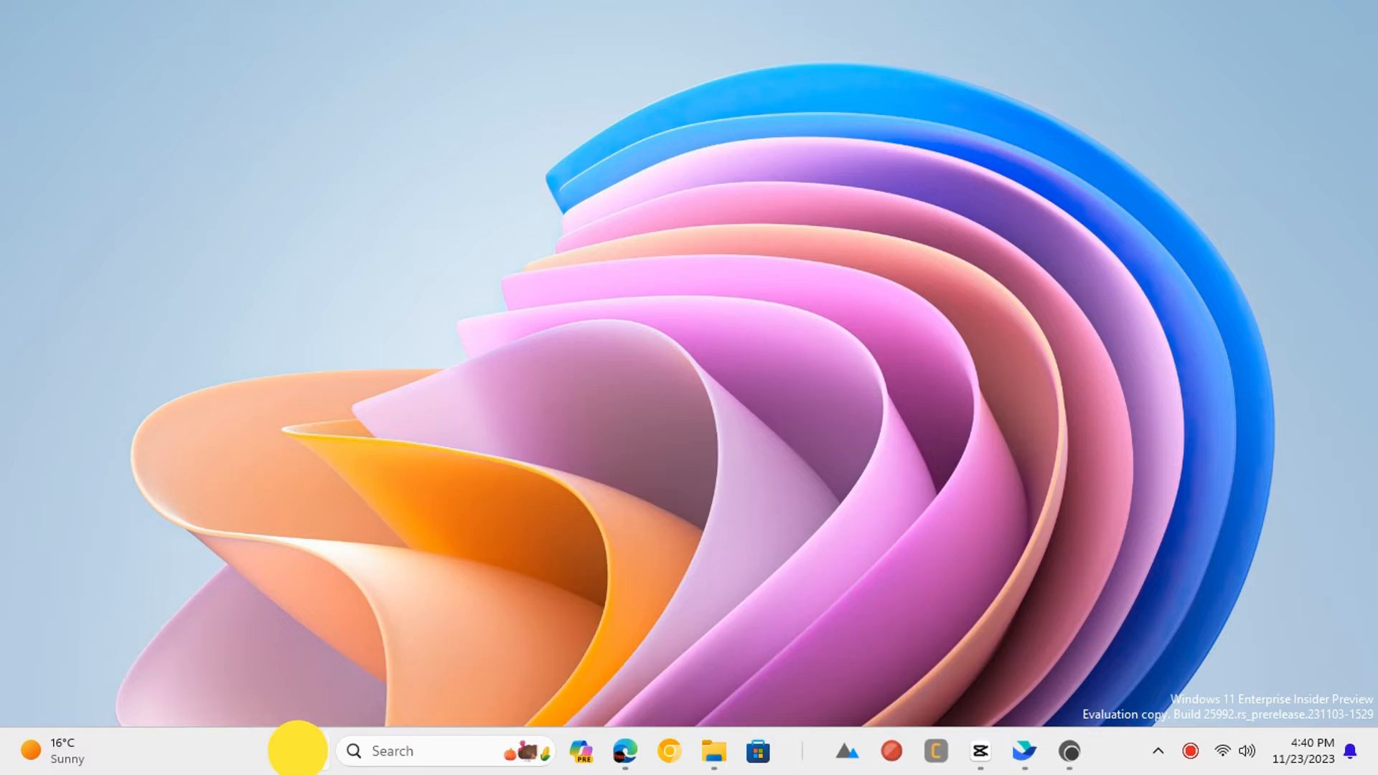
Step: Launch the Settings app from Start and go to the Accessibility section
click(1091, 752)
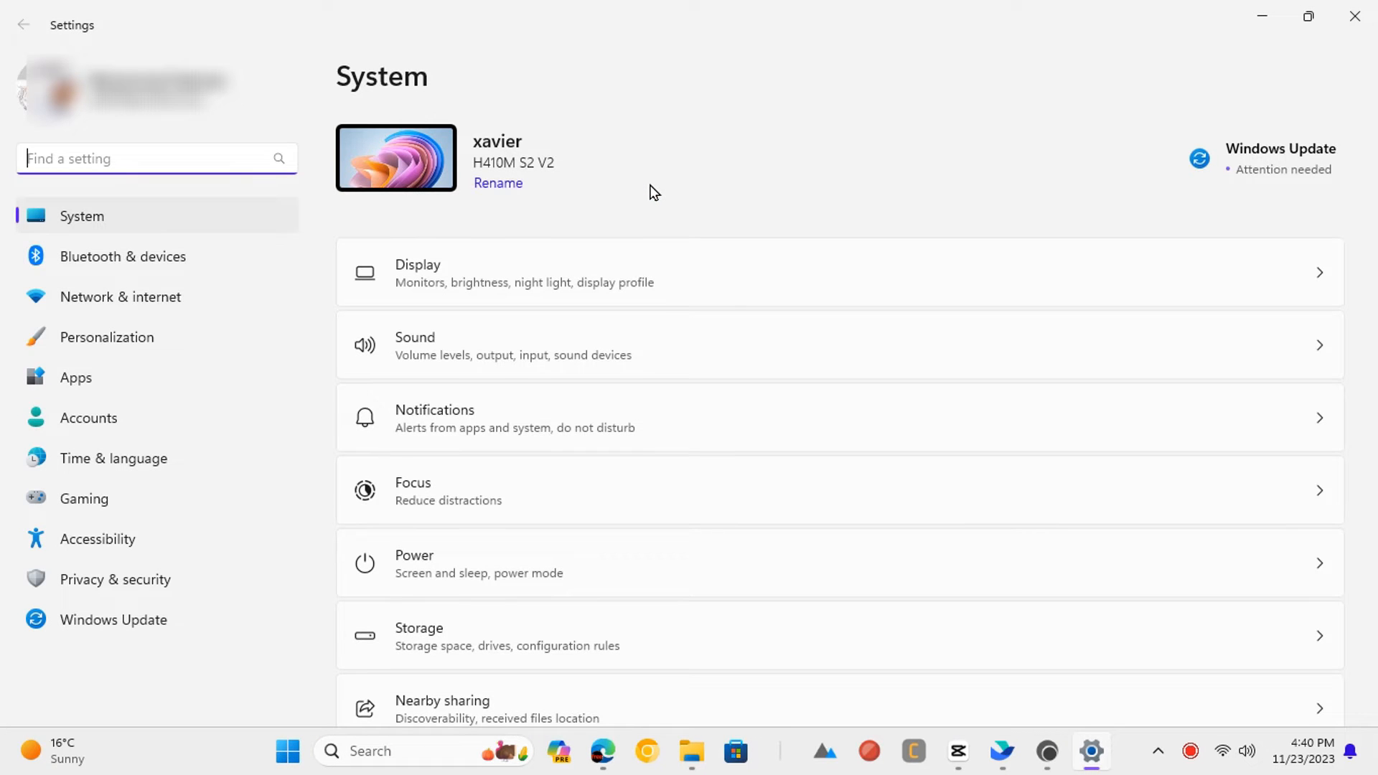
click(98, 539)
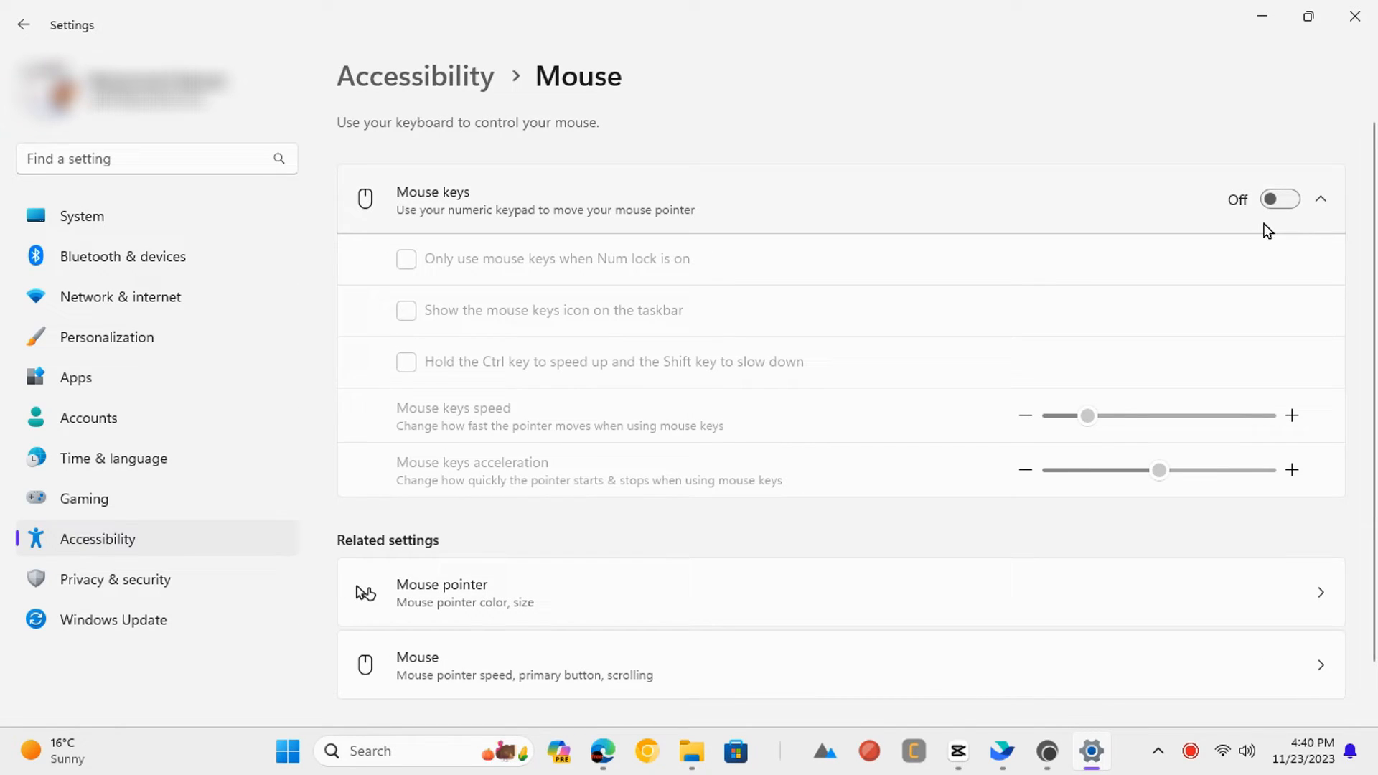
Step: Turn Mouse keys on, then close the Settings window
click(1280, 199)
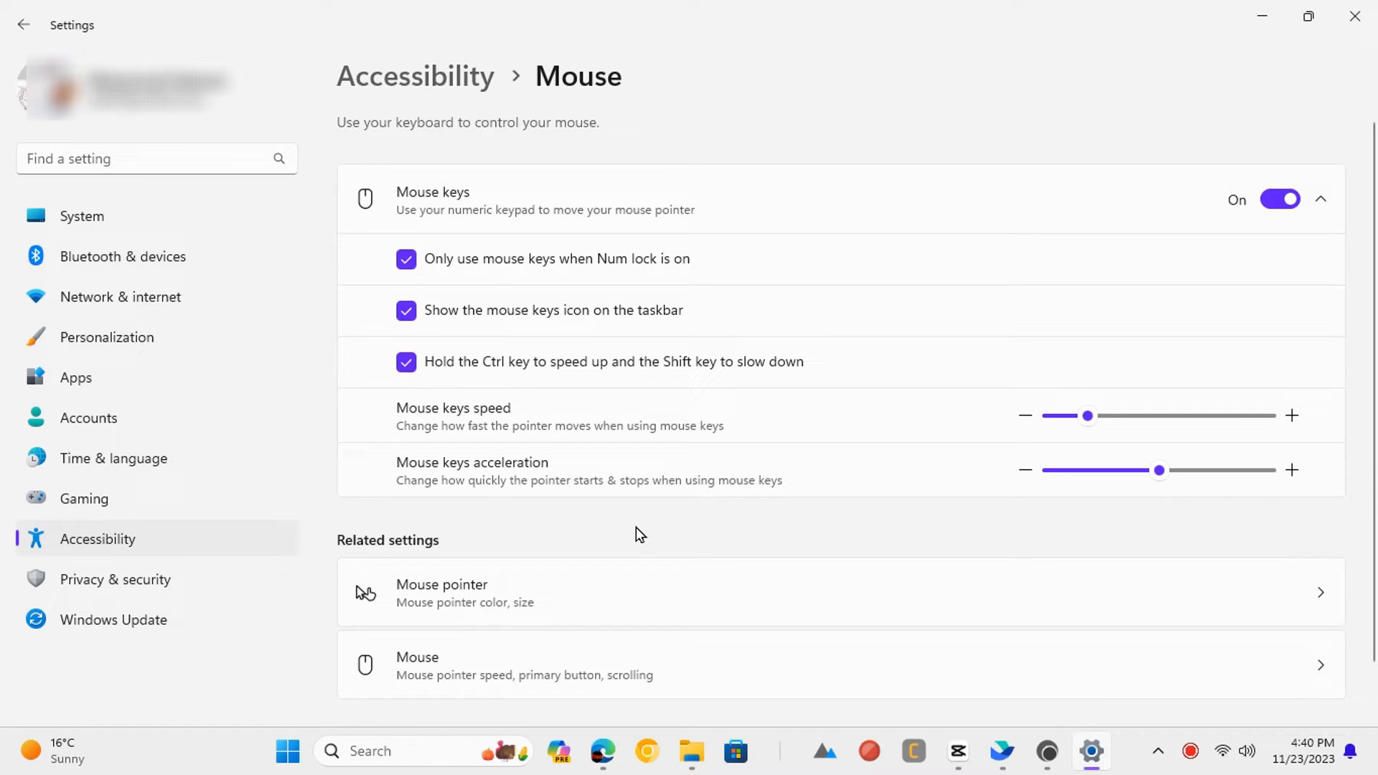
mouse_move(1355, 16)
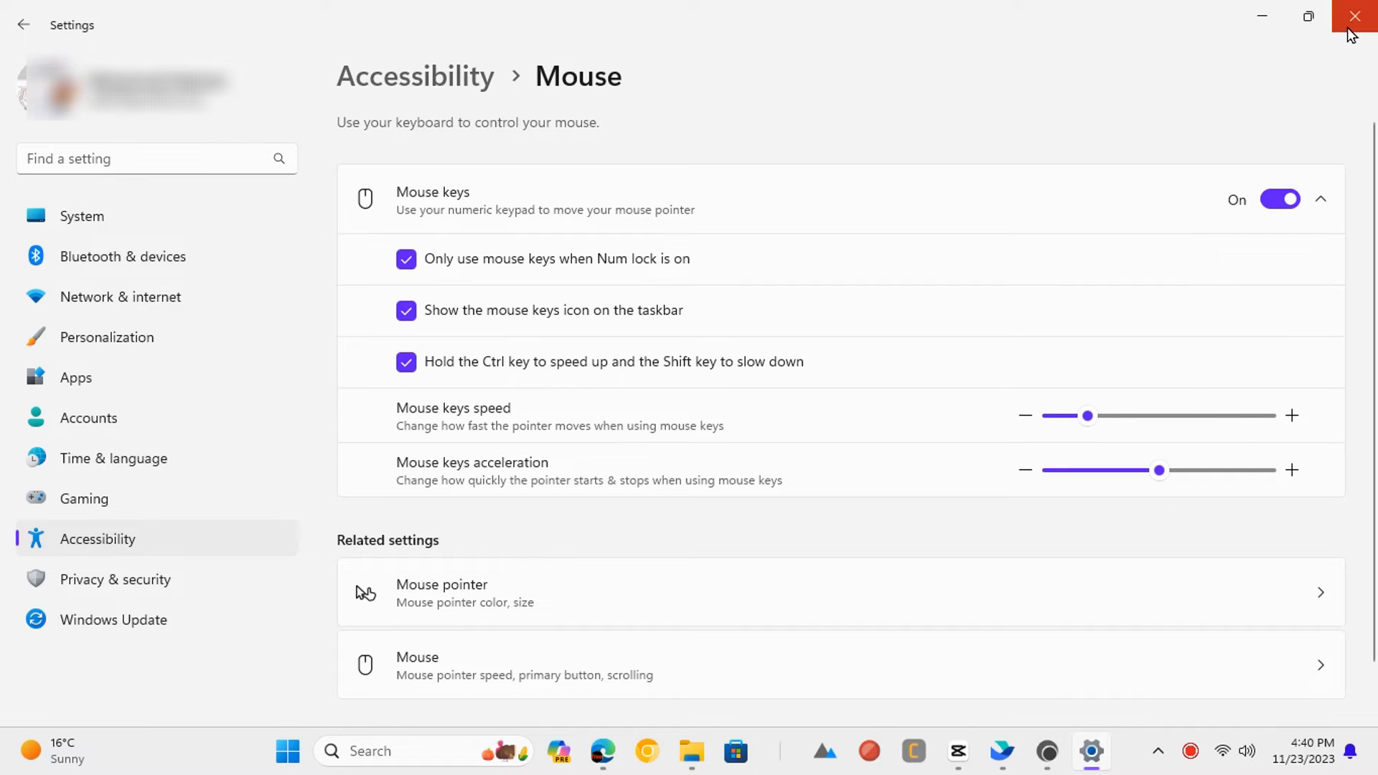
click(1356, 15)
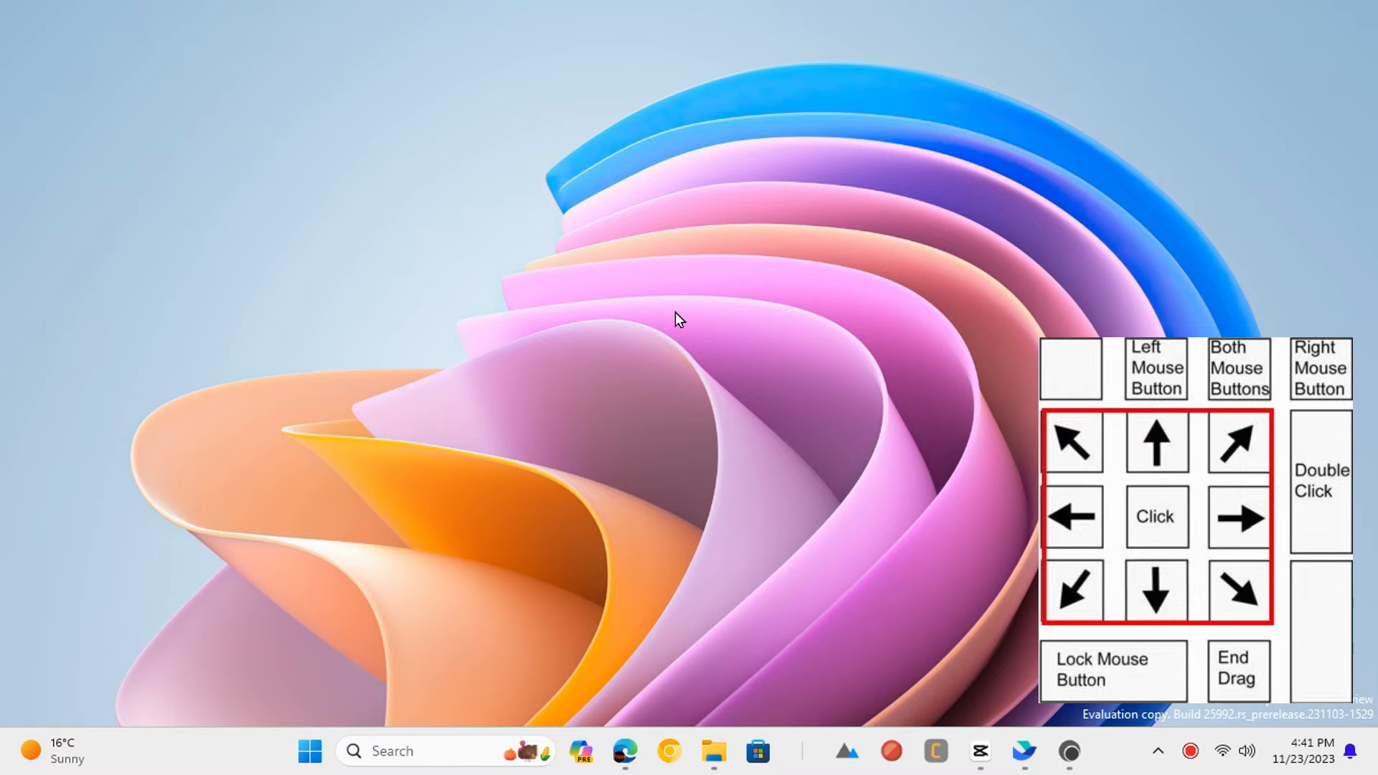
mouse_move(685, 319)
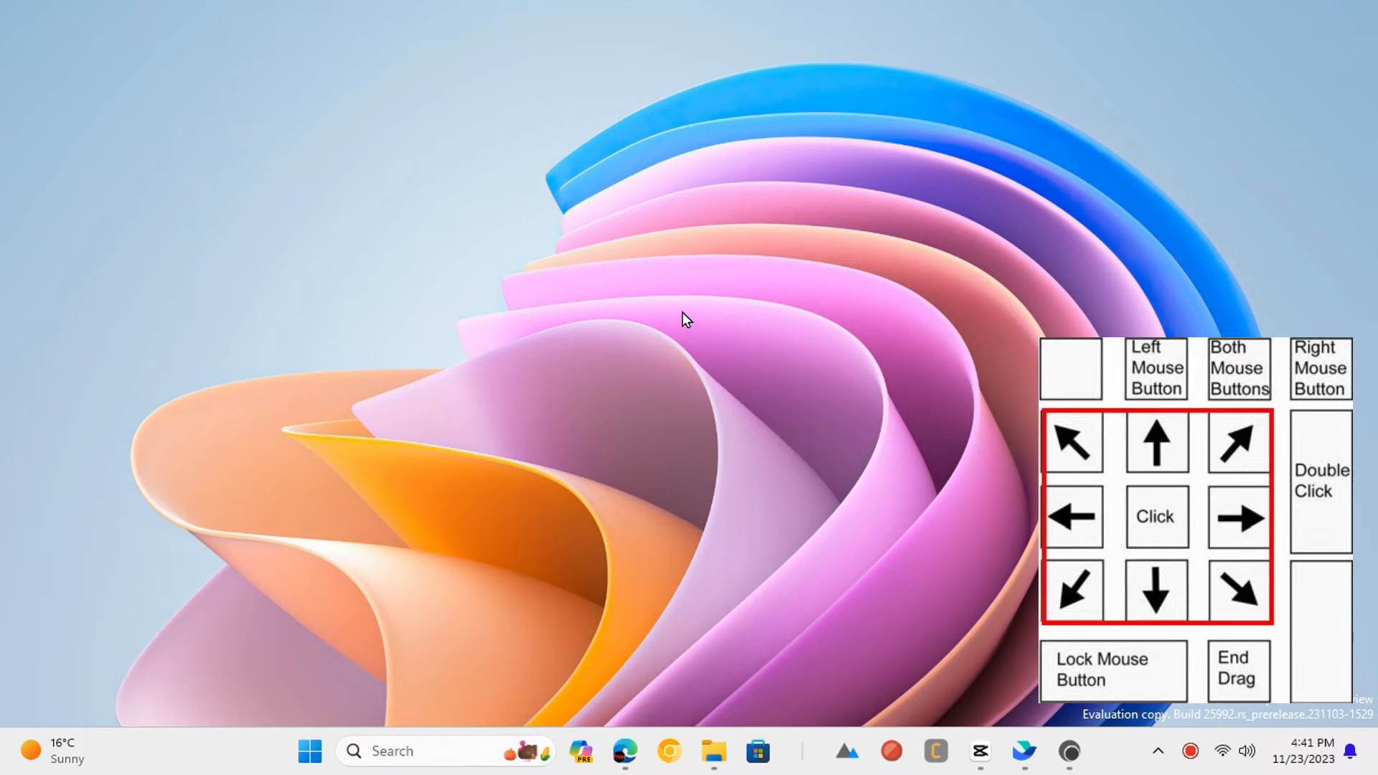
mouse_move(921, 317)
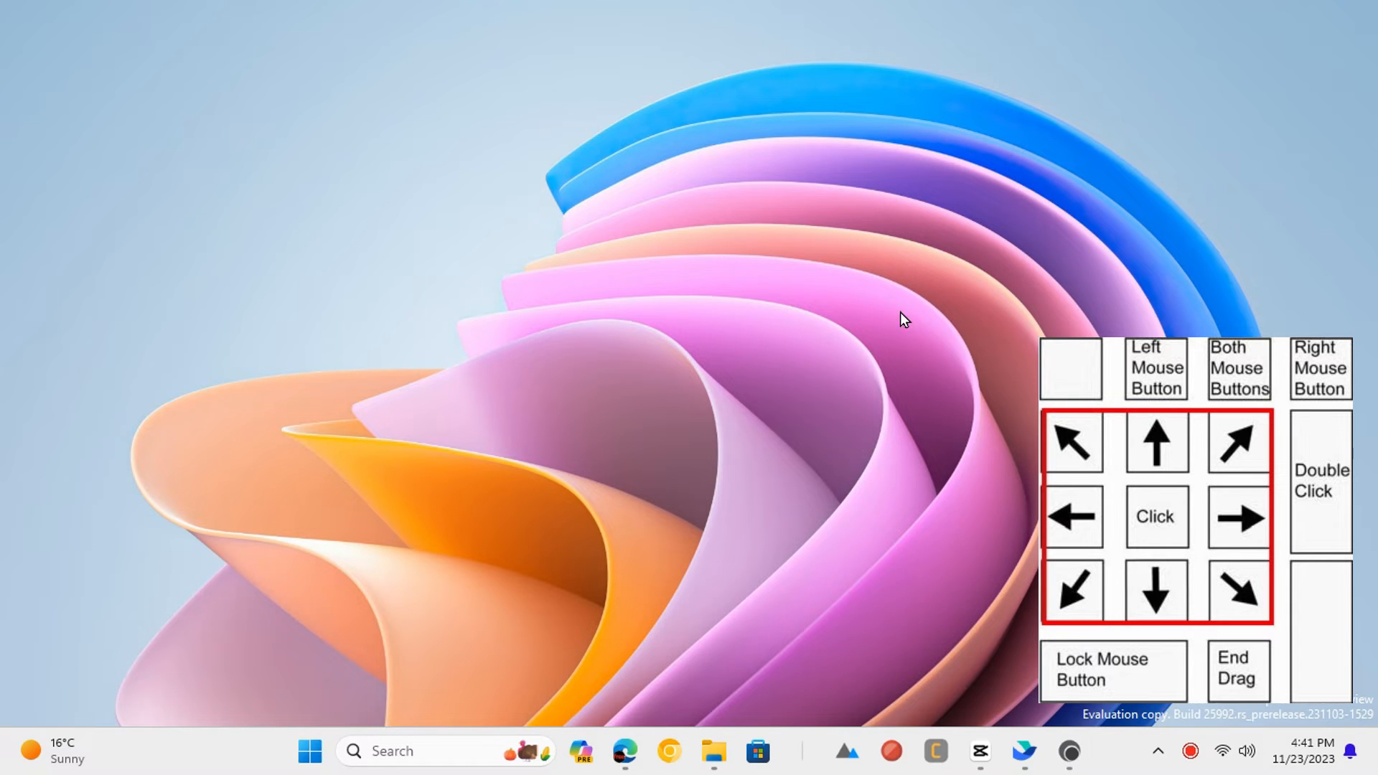
mouse_move(439, 298)
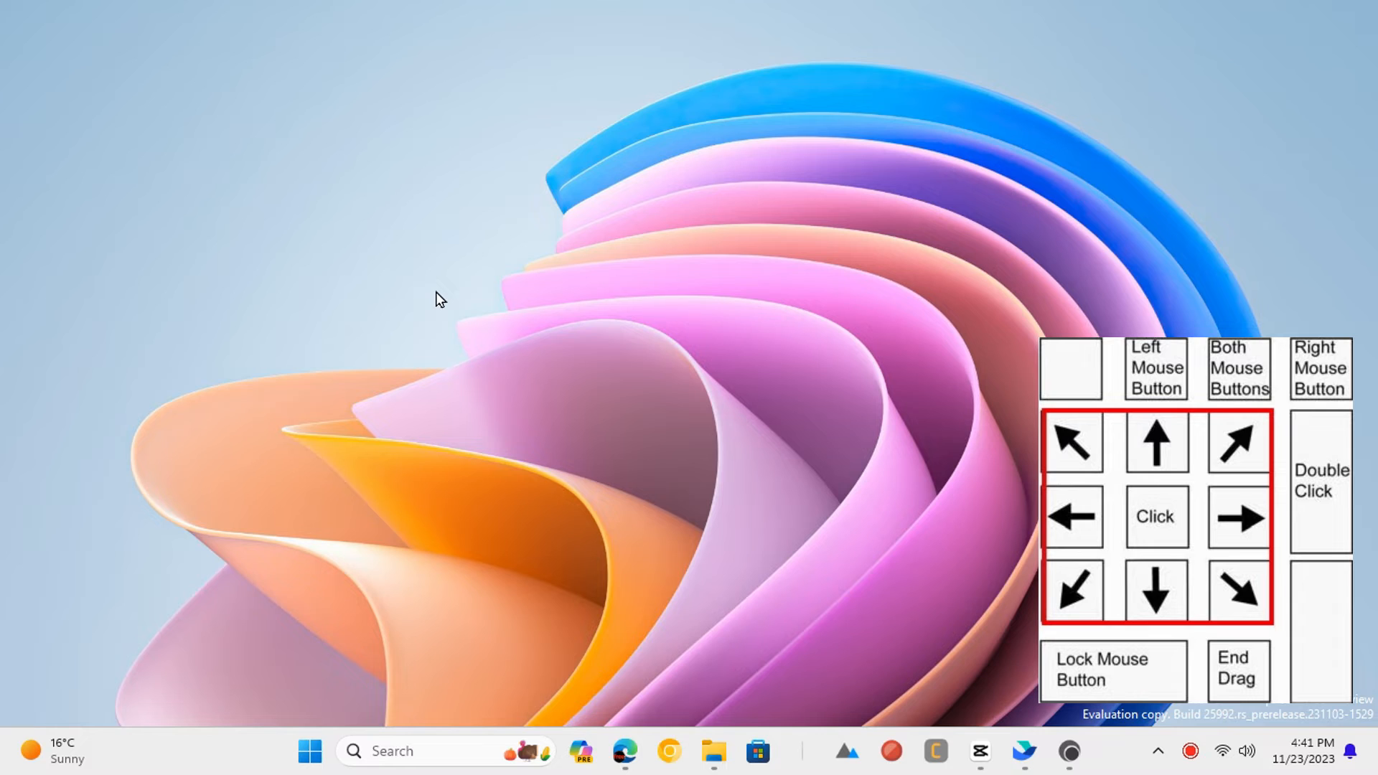
mouse_move(439, 165)
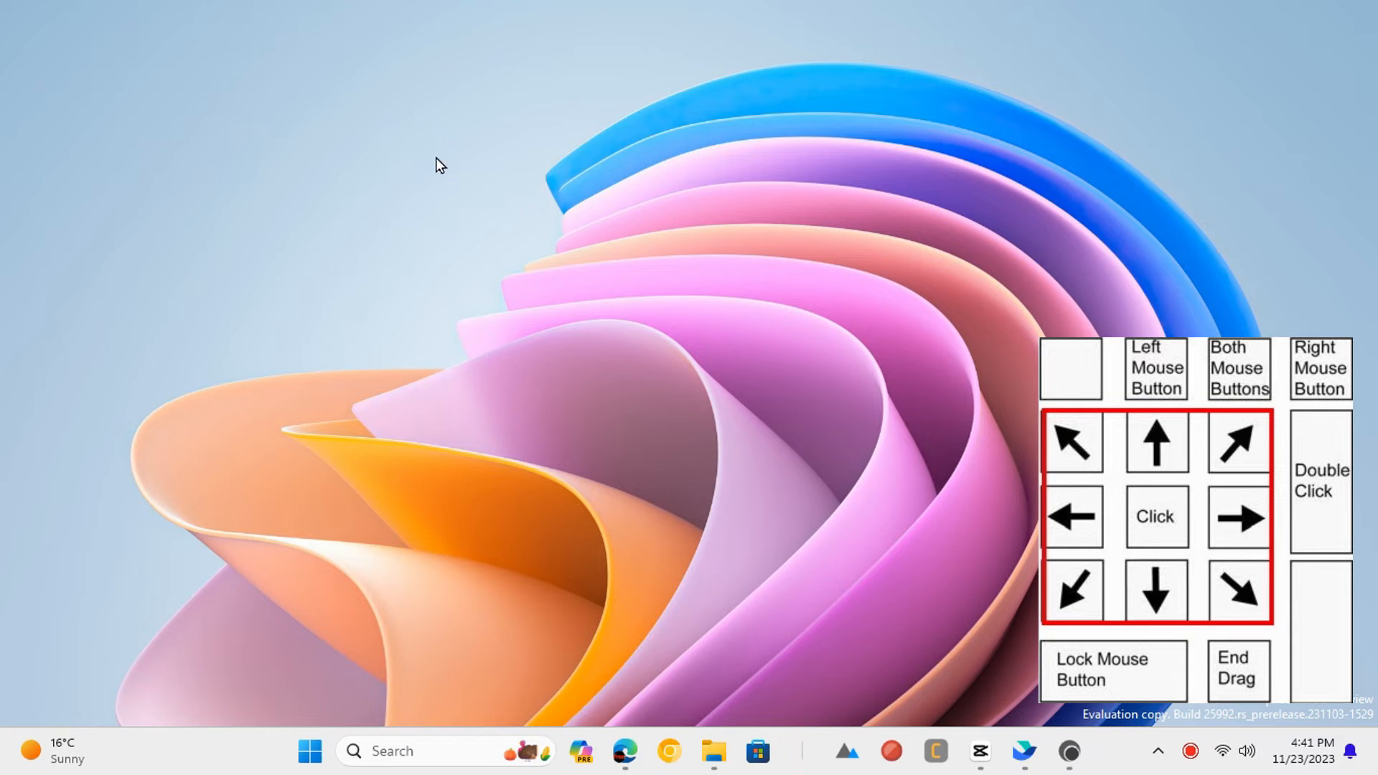
mouse_move(440, 586)
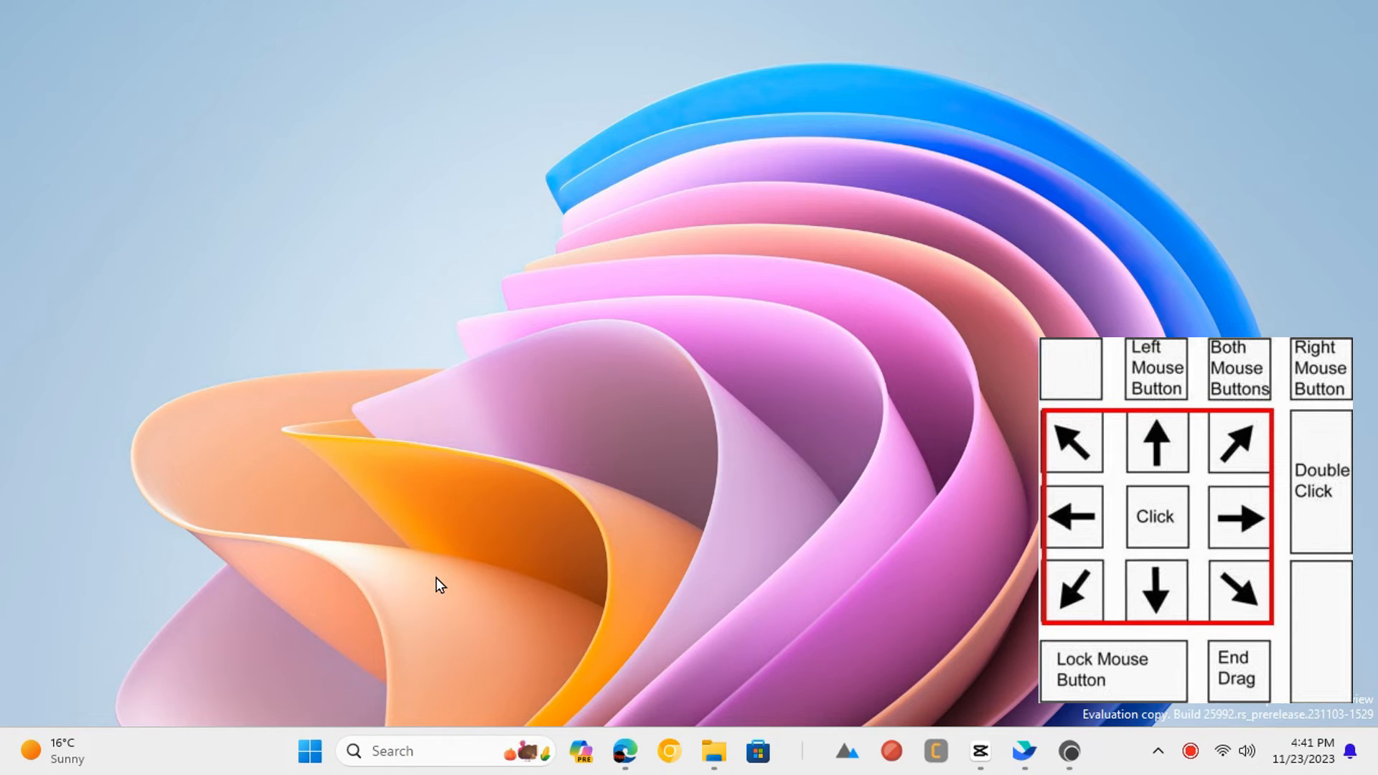
mouse_move(490, 626)
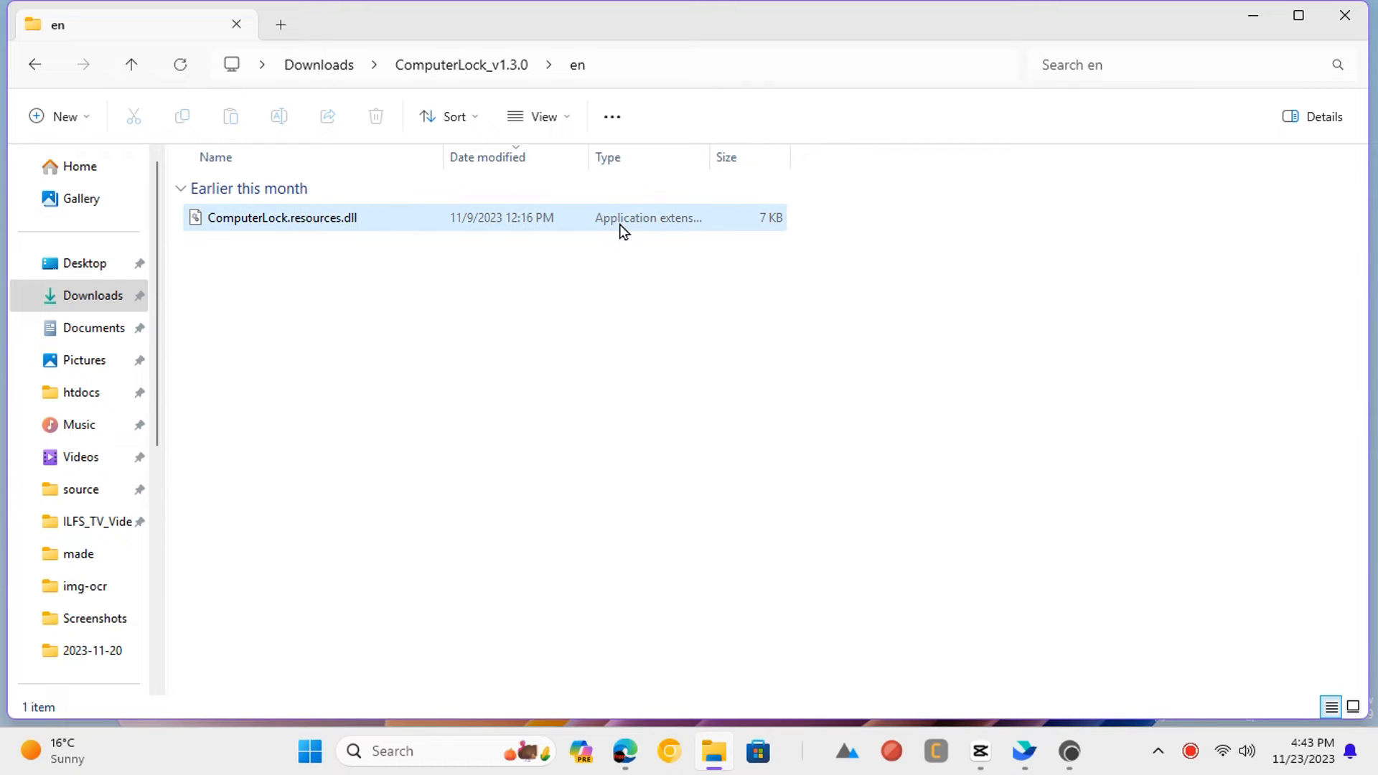
Step: Double-click ComputerLock.resources.dll in the en folder
double_click(282, 216)
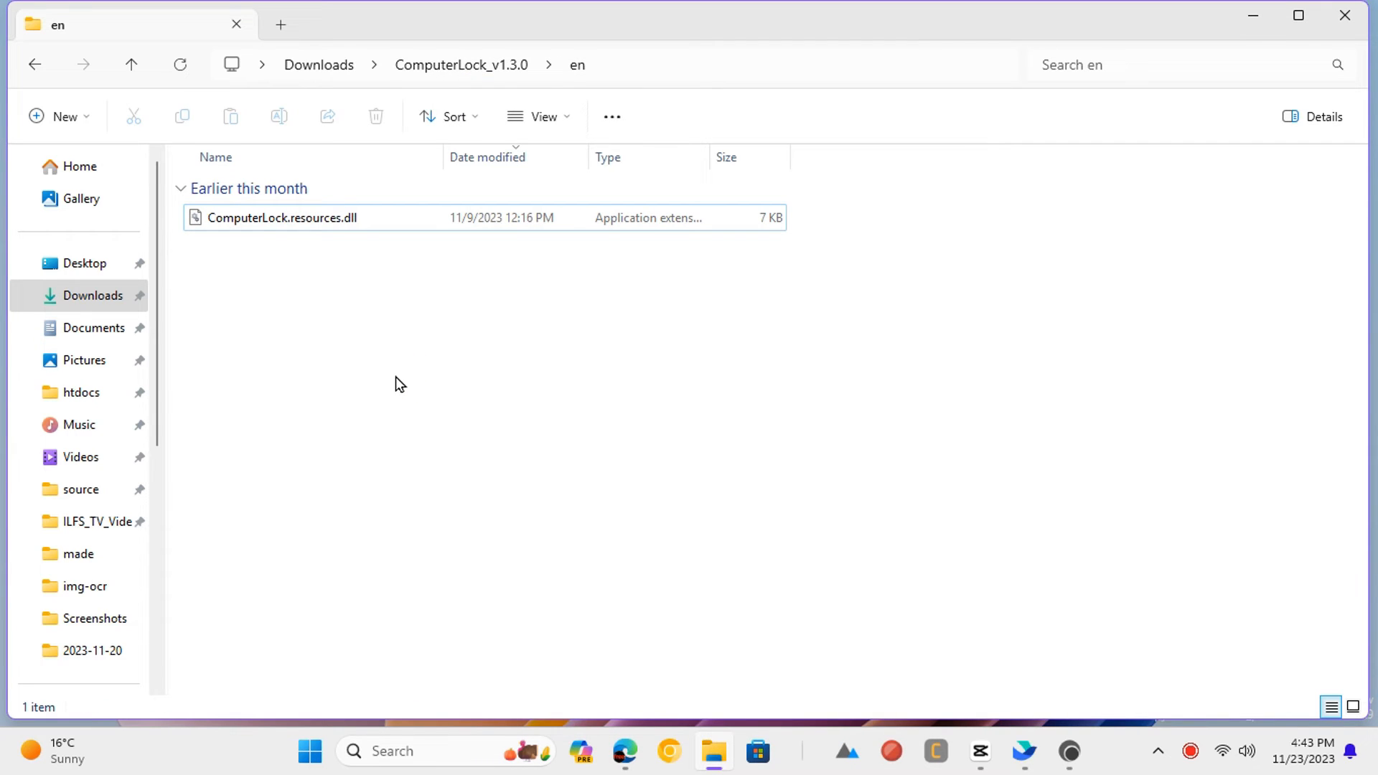
mouse_move(1112, 644)
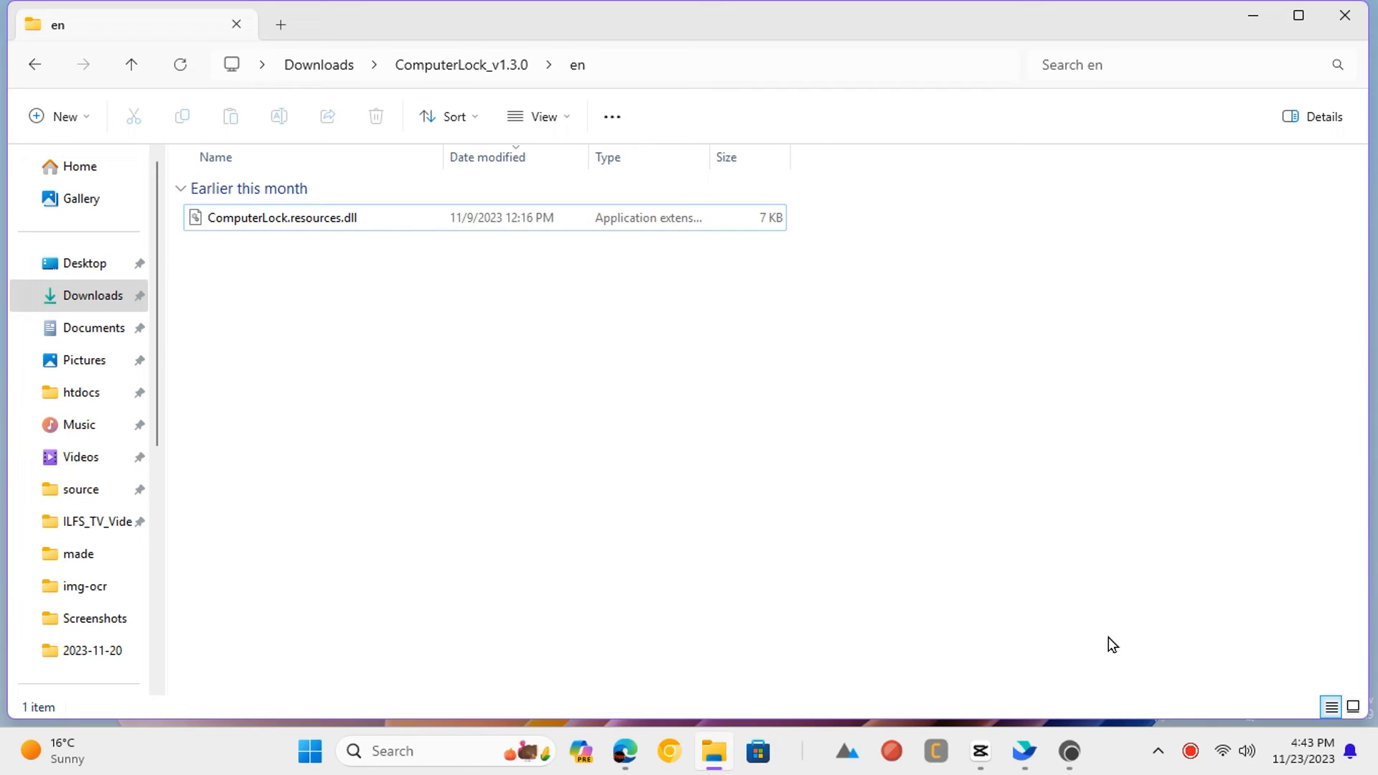
mouse_move(1087, 635)
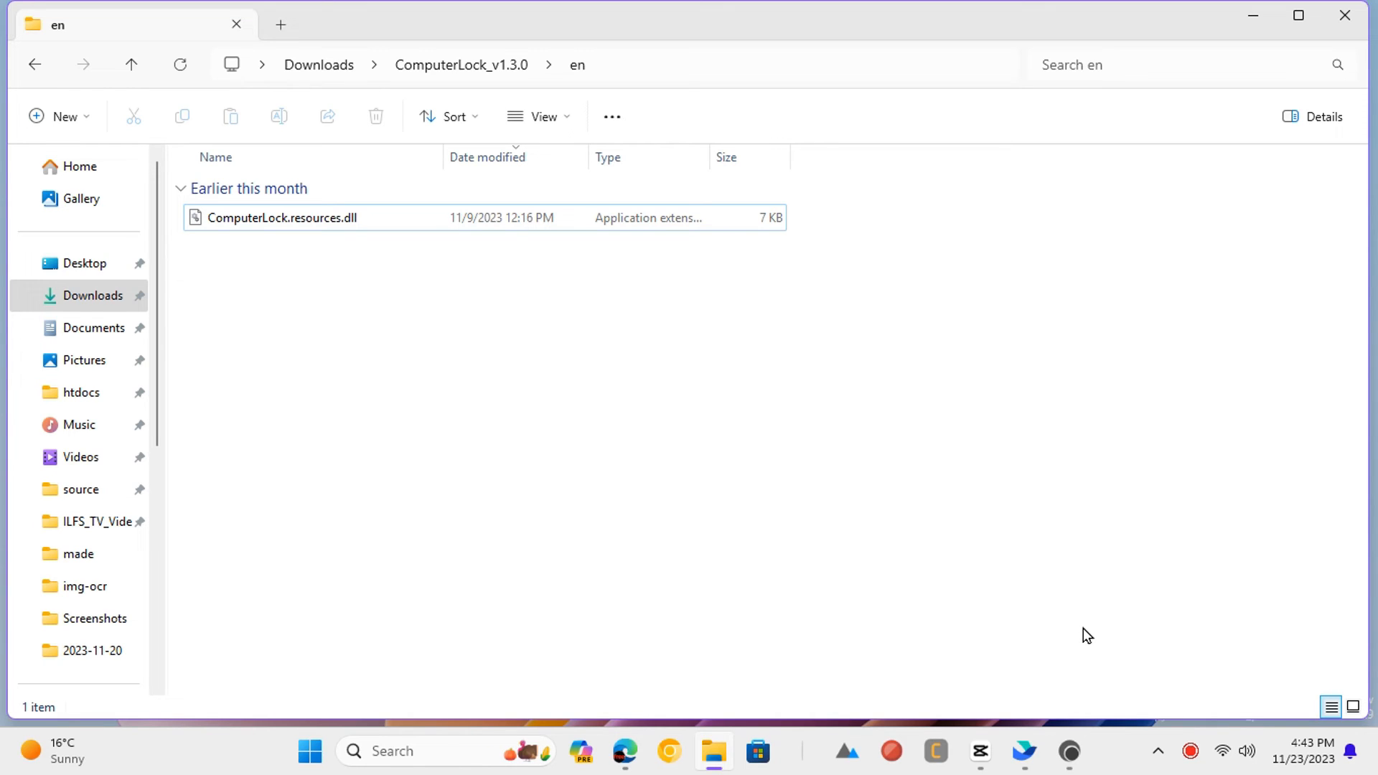